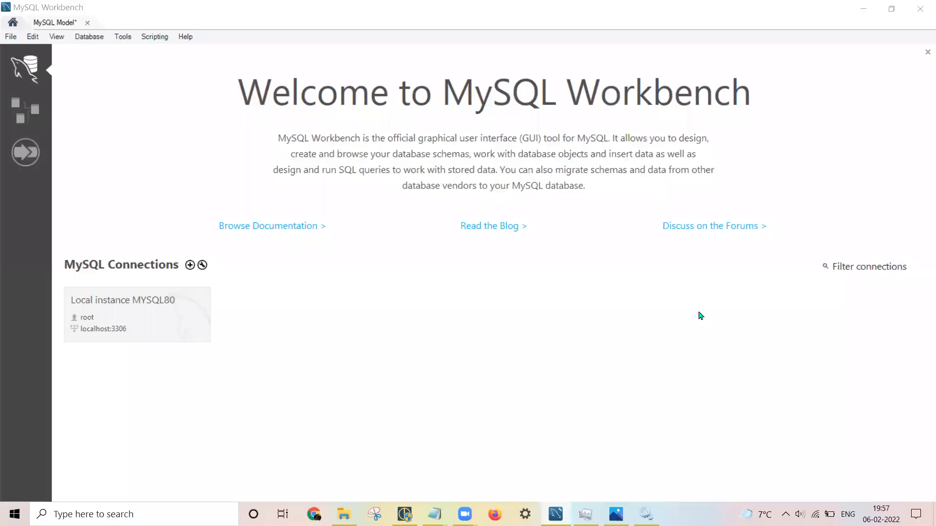
mouse_move(600, 329)
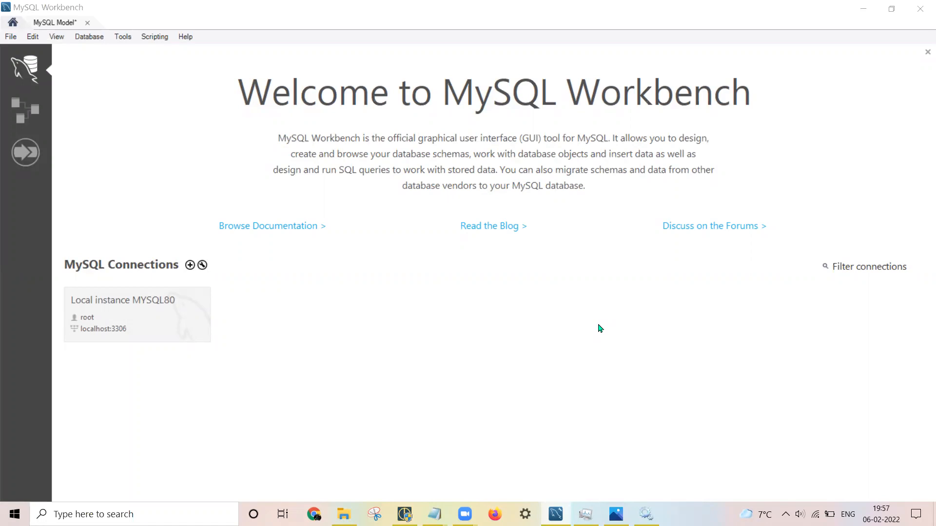
mouse_move(501, 329)
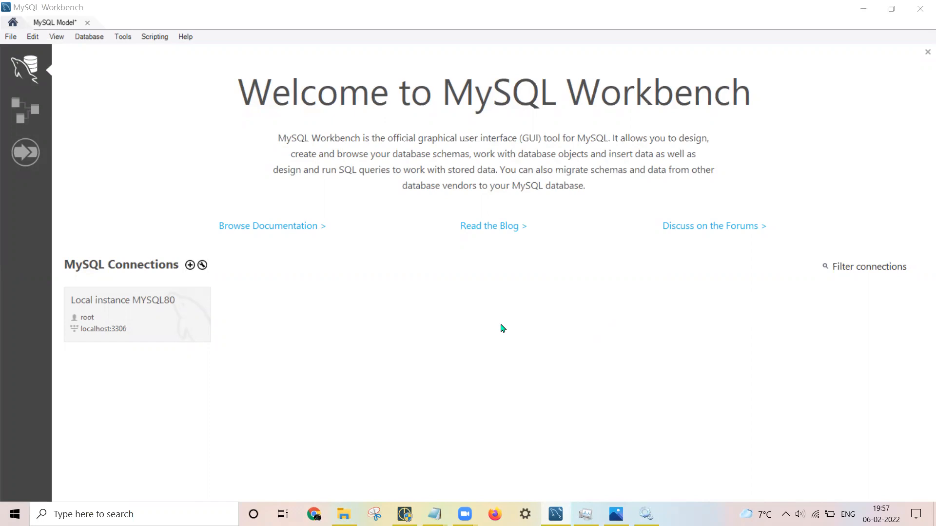
mouse_move(588, 285)
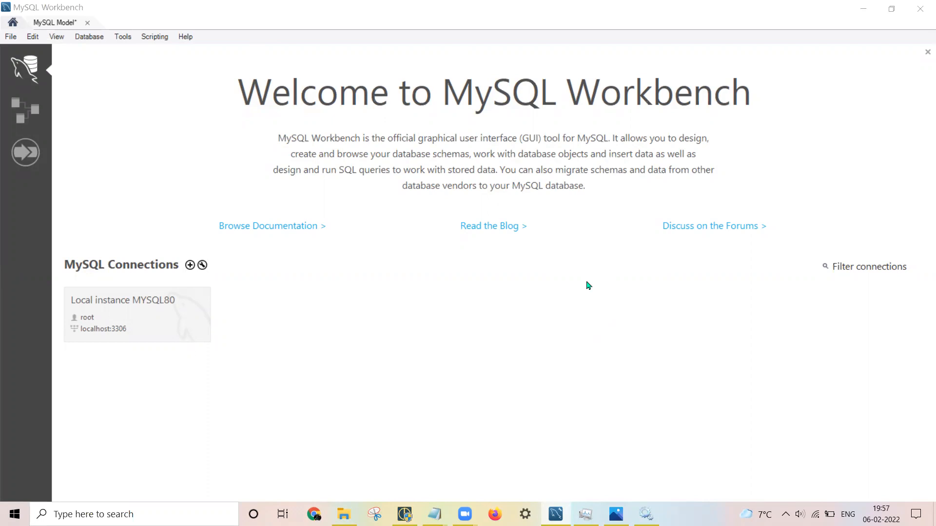
mouse_move(155, 155)
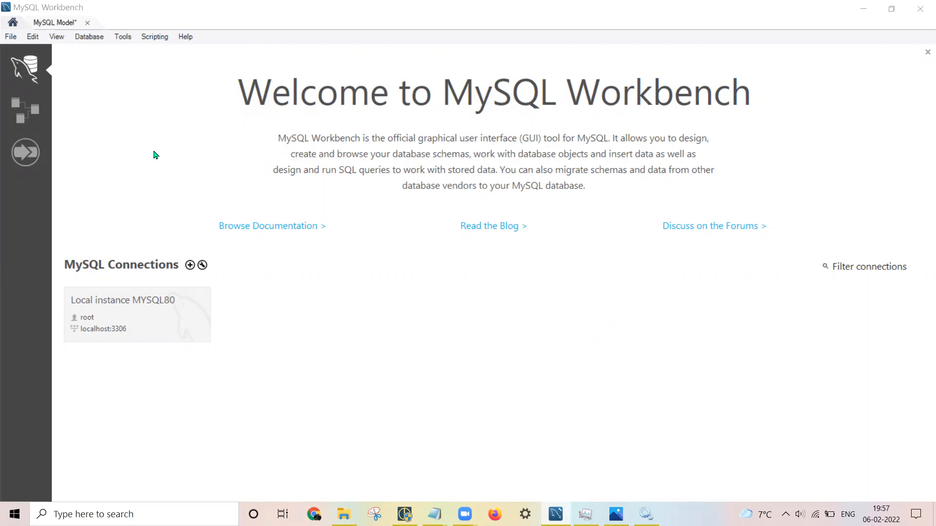
mouse_move(468, 417)
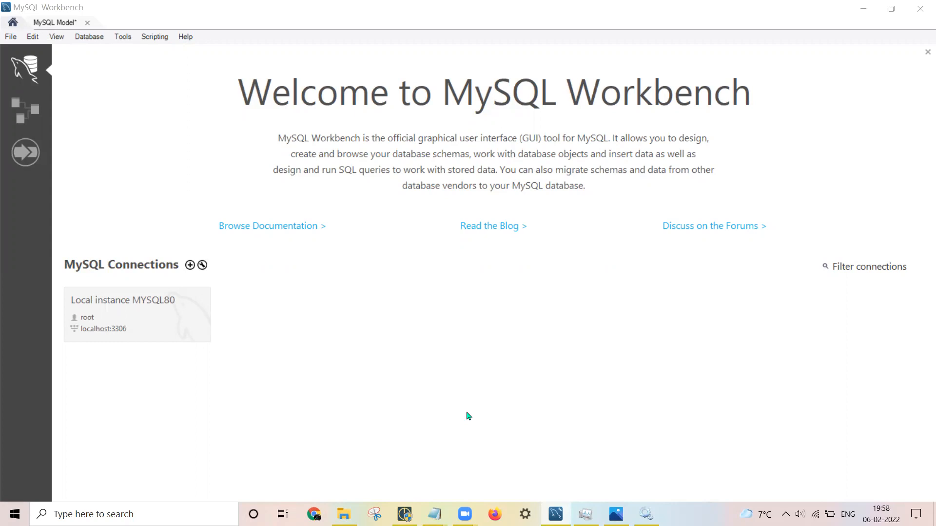
mouse_move(97, 119)
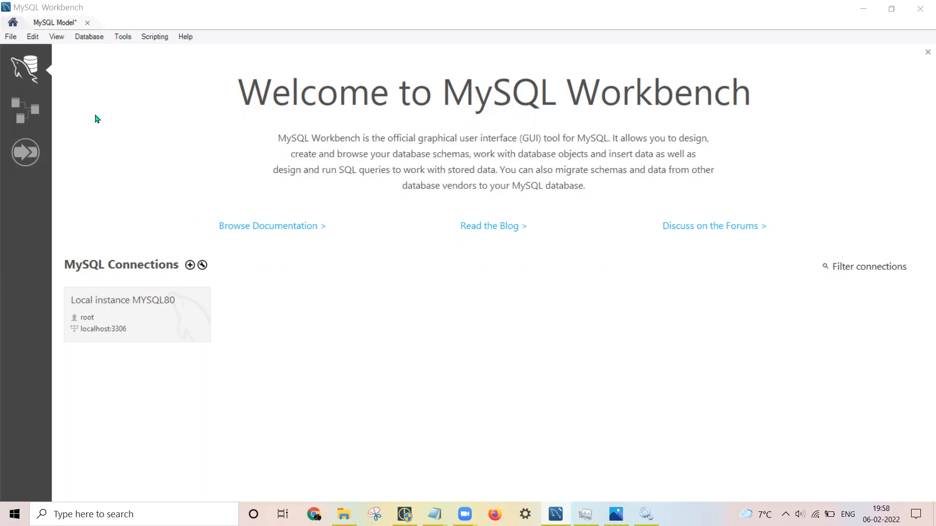
mouse_move(503, 433)
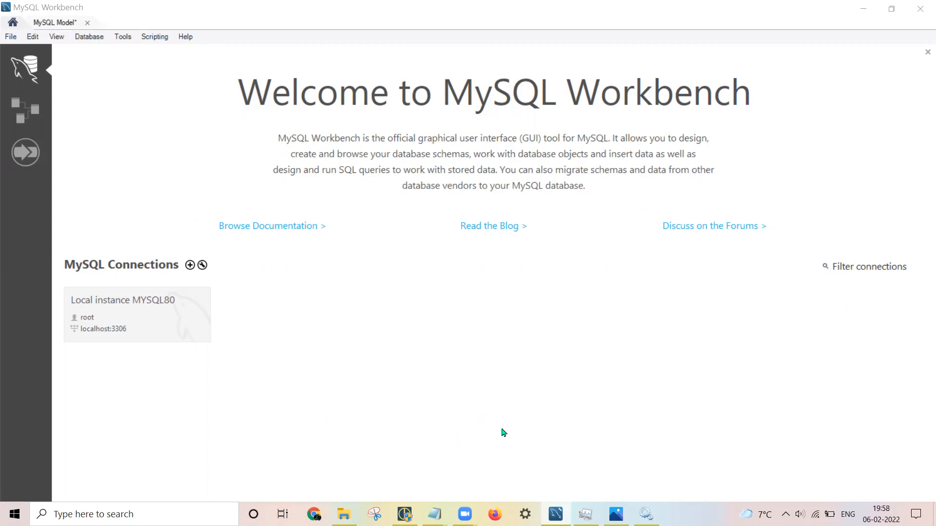
mouse_move(22, 111)
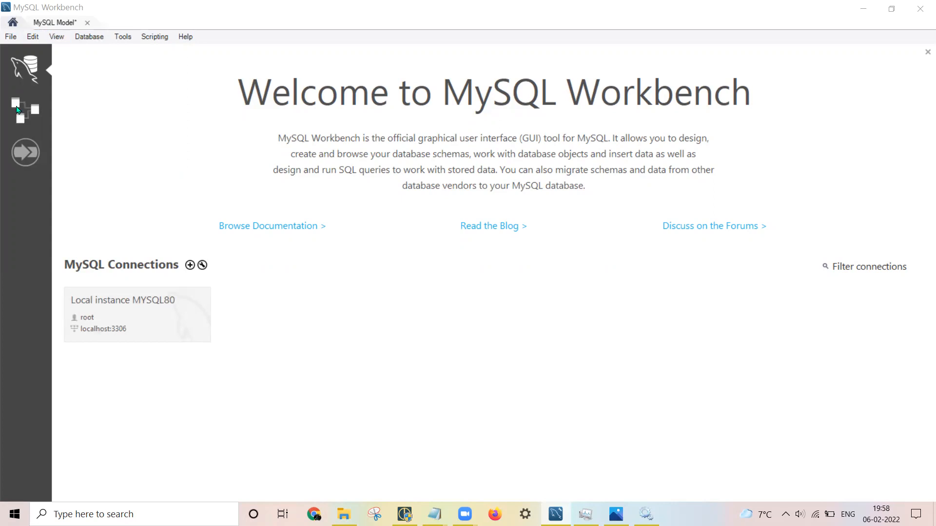
- Create a new empty model from the Models list, discarding the old model's unsaved changes
click(26, 110)
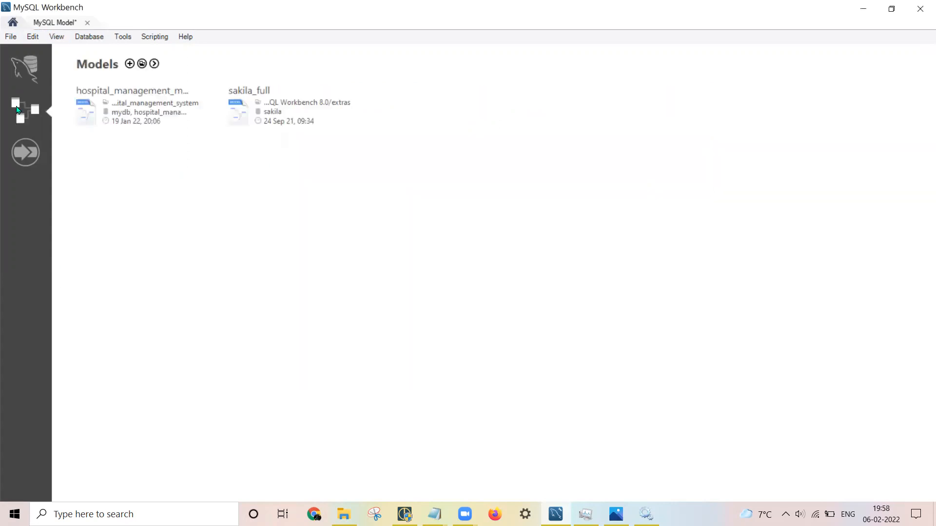
mouse_move(204, 272)
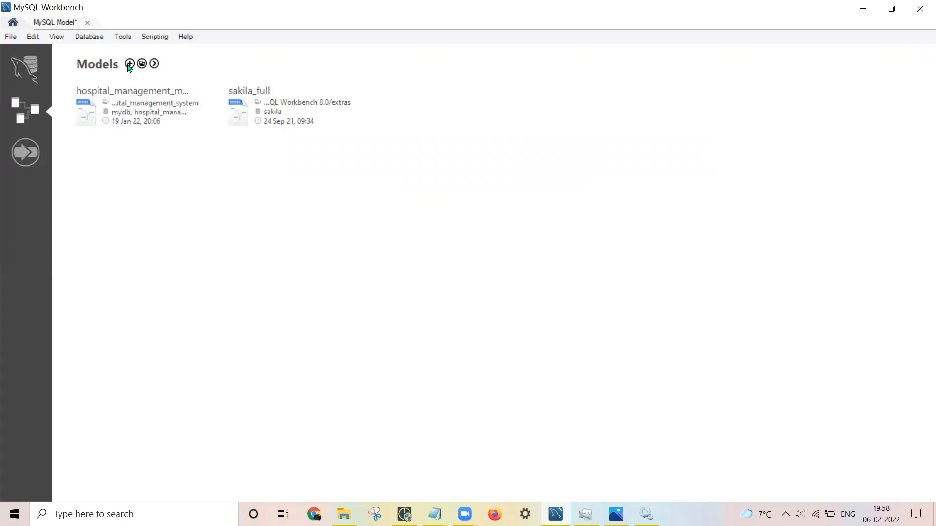
click(129, 65)
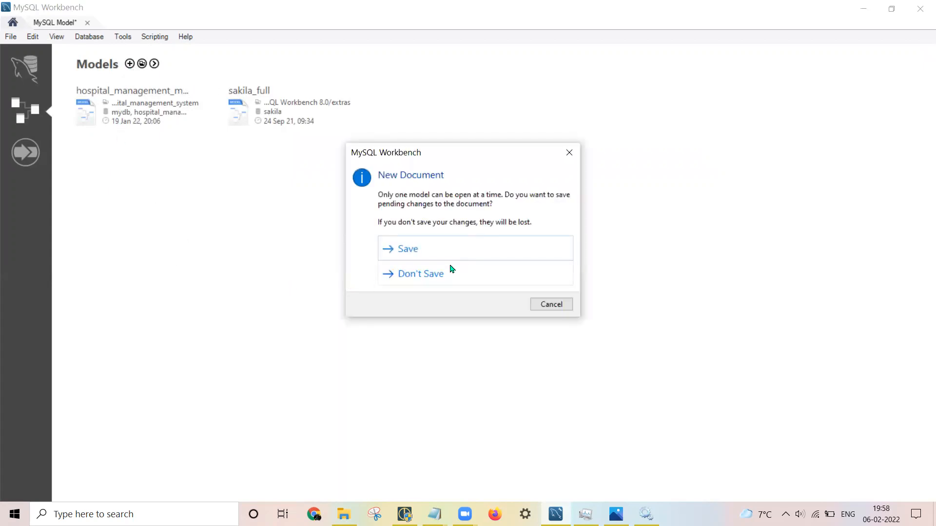
click(420, 273)
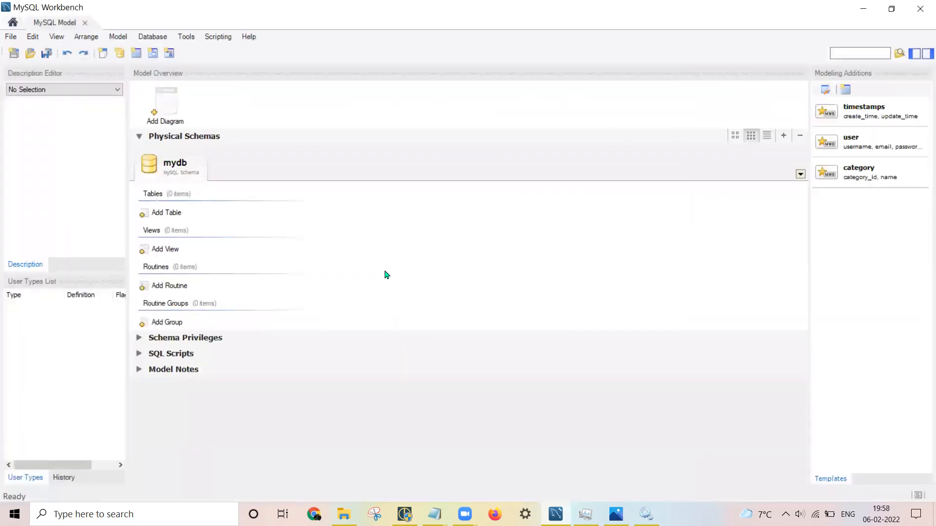
mouse_move(281, 315)
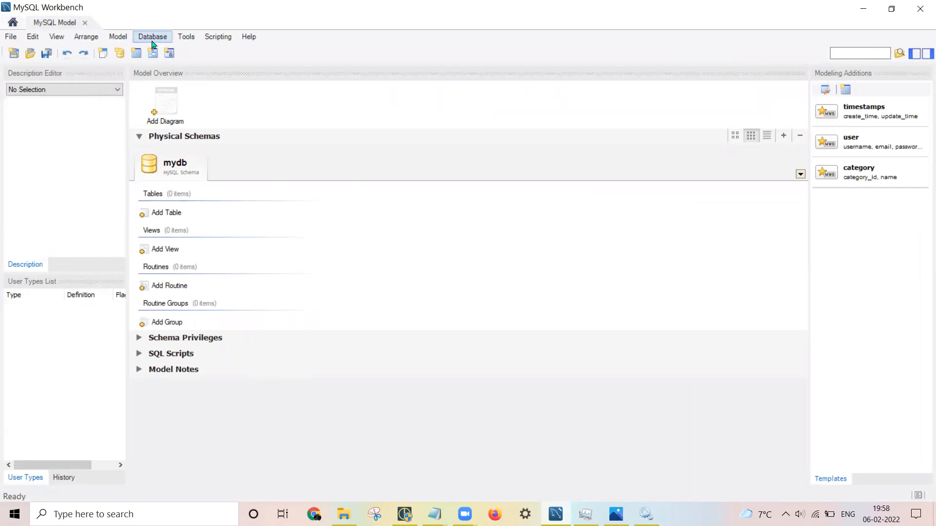
- Launch the Reverse Engineer Database wizard with the Local instance MYSQL80 connection
click(152, 36)
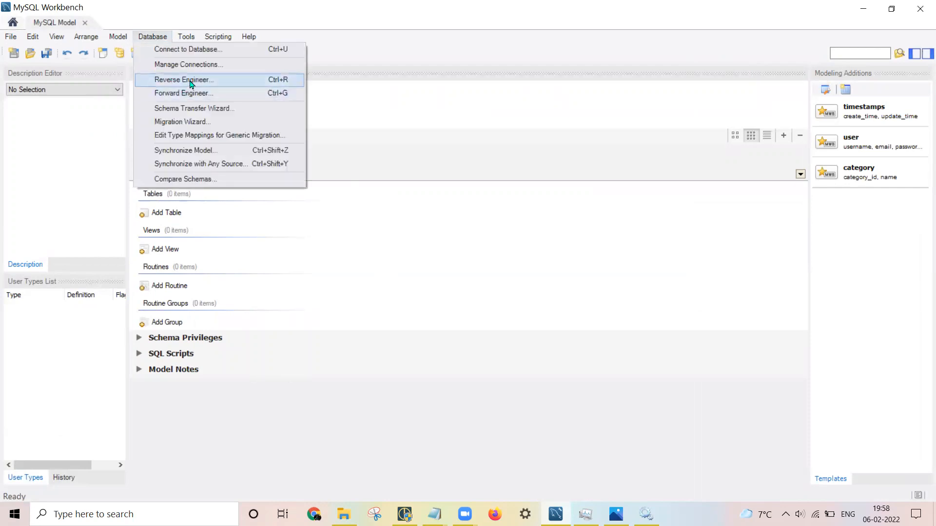
click(184, 79)
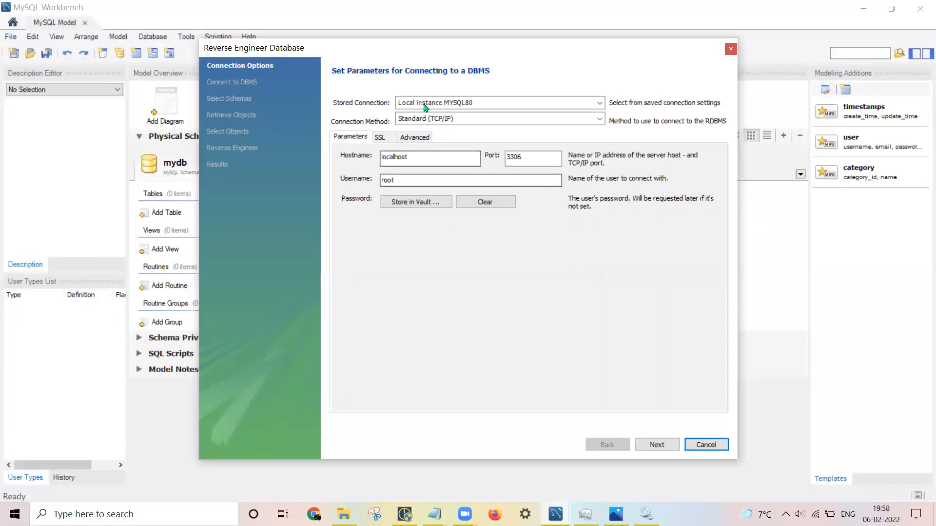
mouse_move(484, 103)
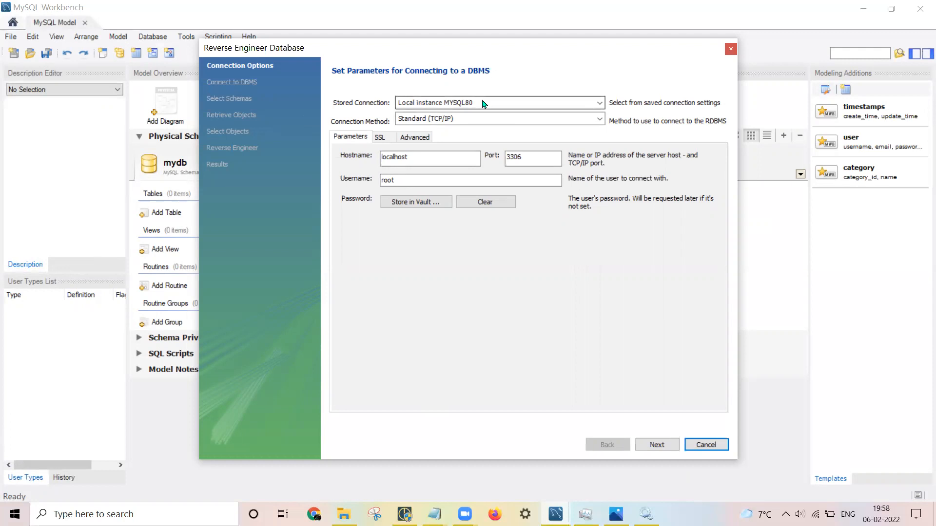
mouse_move(425, 100)
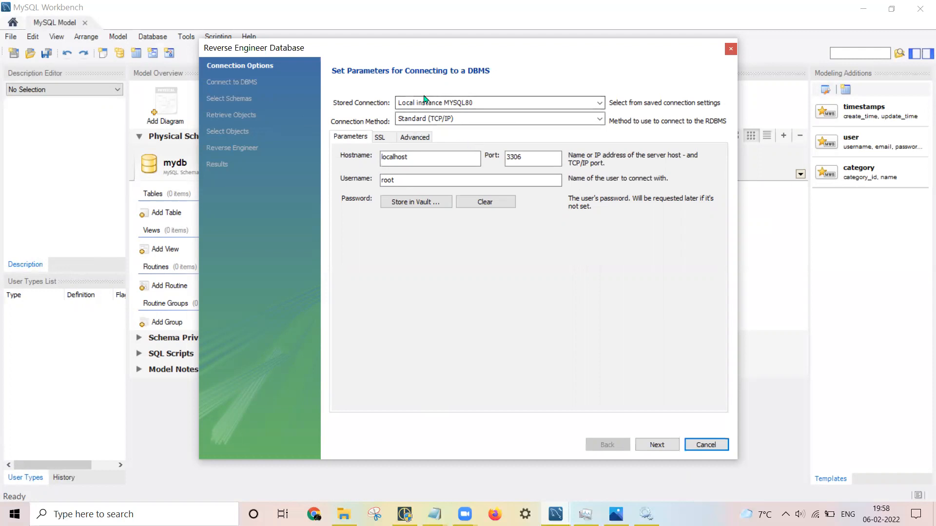
mouse_move(484, 115)
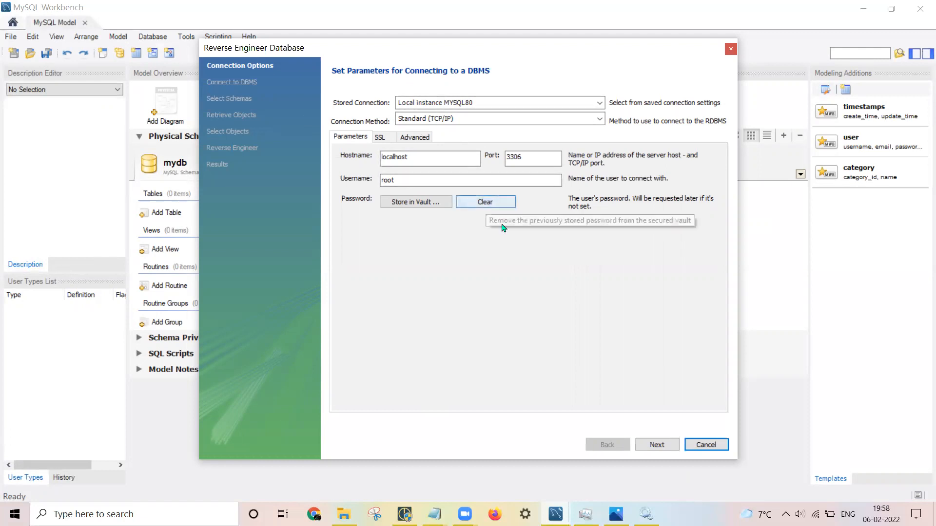
mouse_move(656, 444)
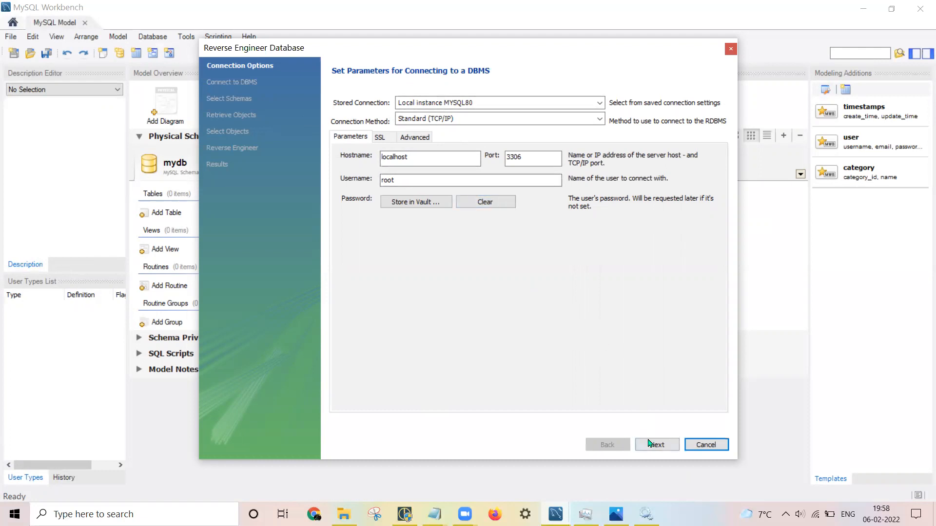
- Connect to the local MYSQL80 server and fetch its schema list
click(656, 444)
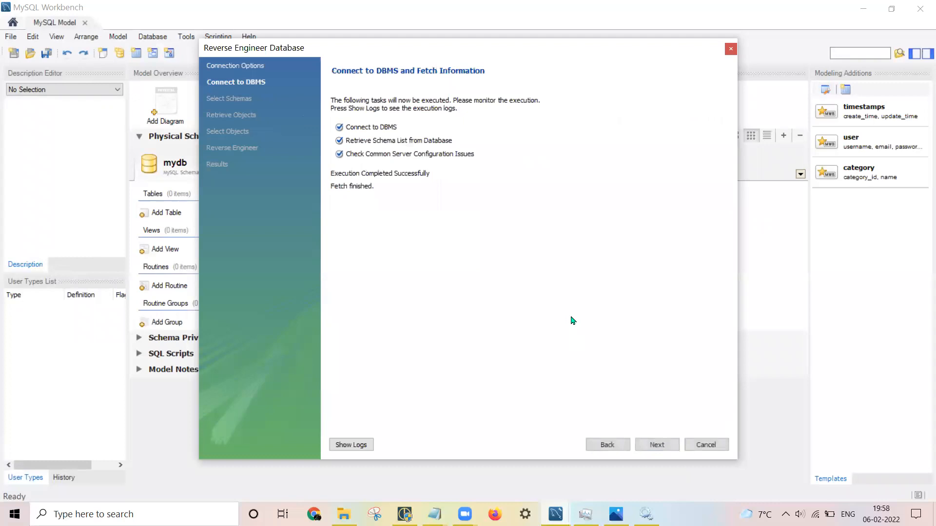
mouse_move(350, 137)
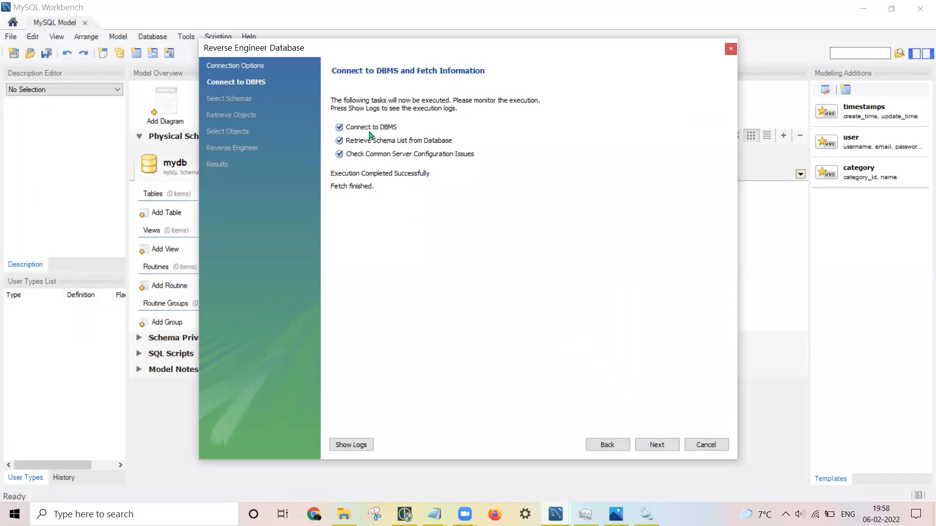
mouse_move(351, 148)
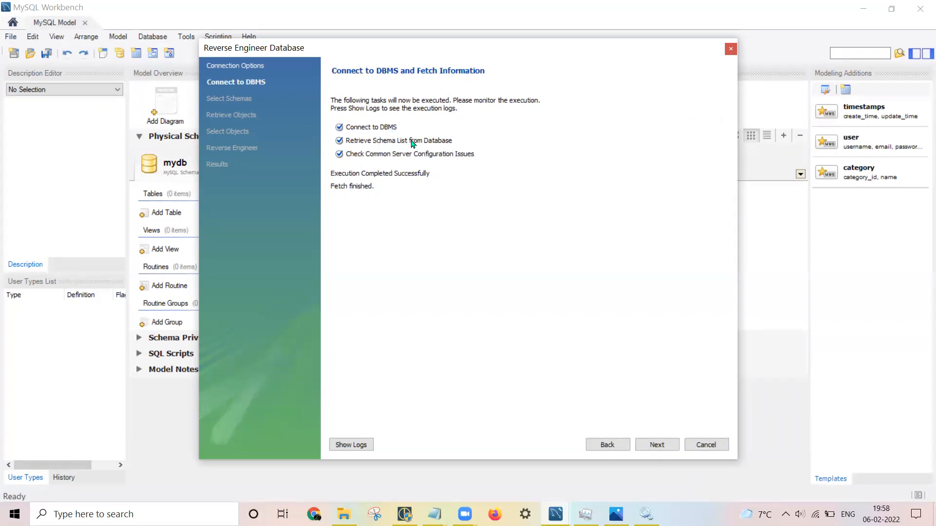
mouse_move(383, 165)
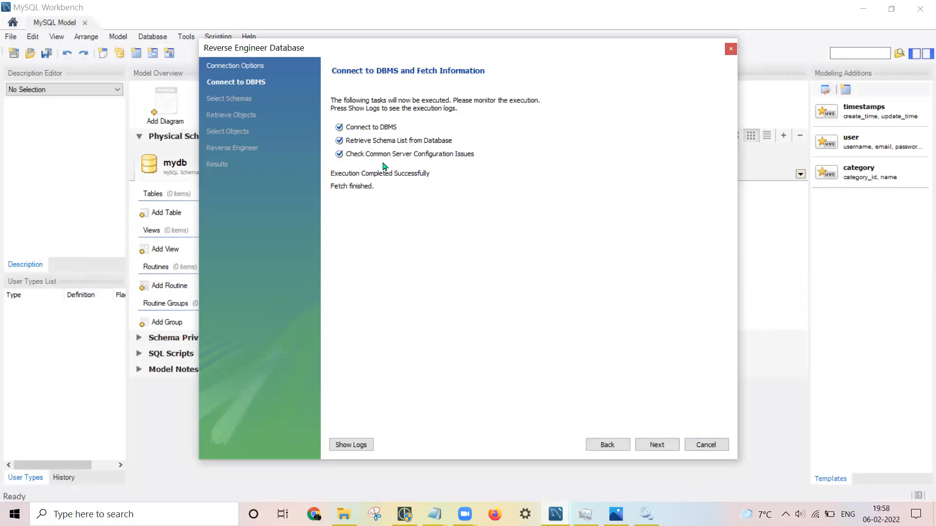
mouse_move(643, 430)
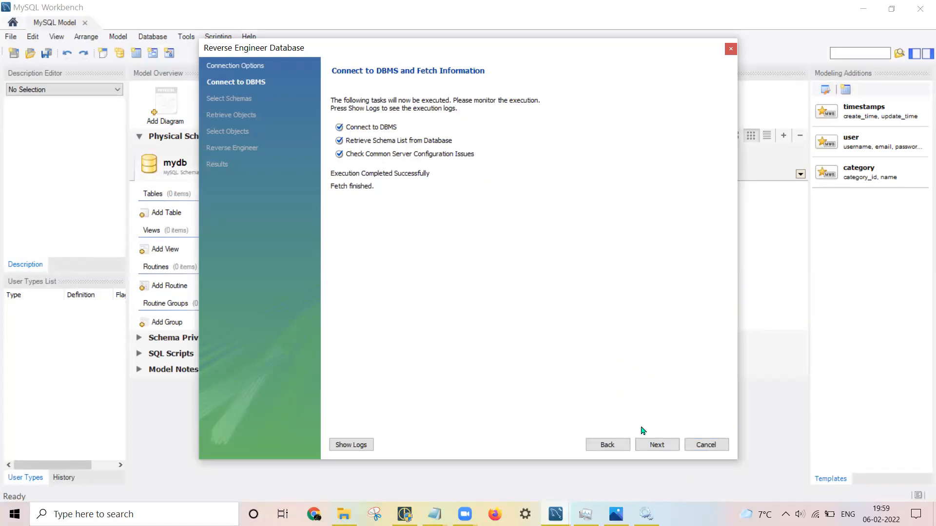
- Select the hospital_management schema and retrieve its objects for import
click(656, 444)
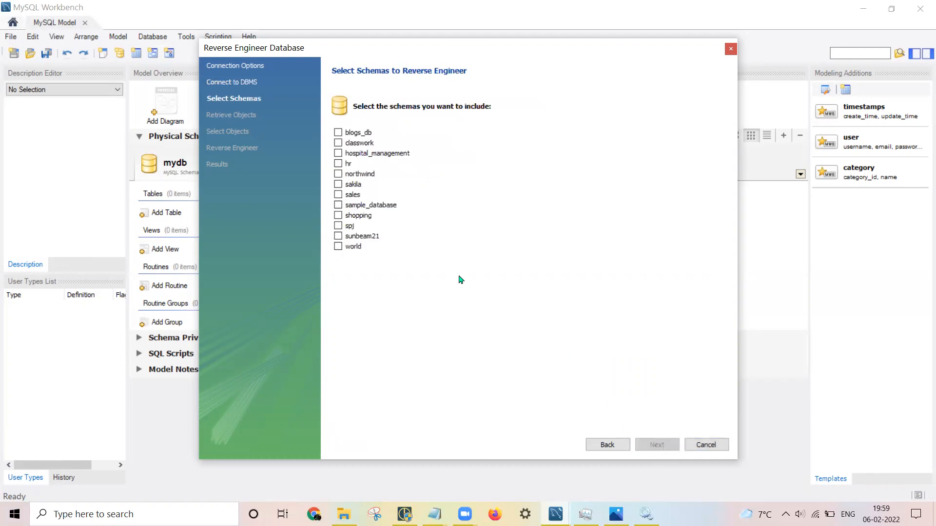
mouse_move(328, 350)
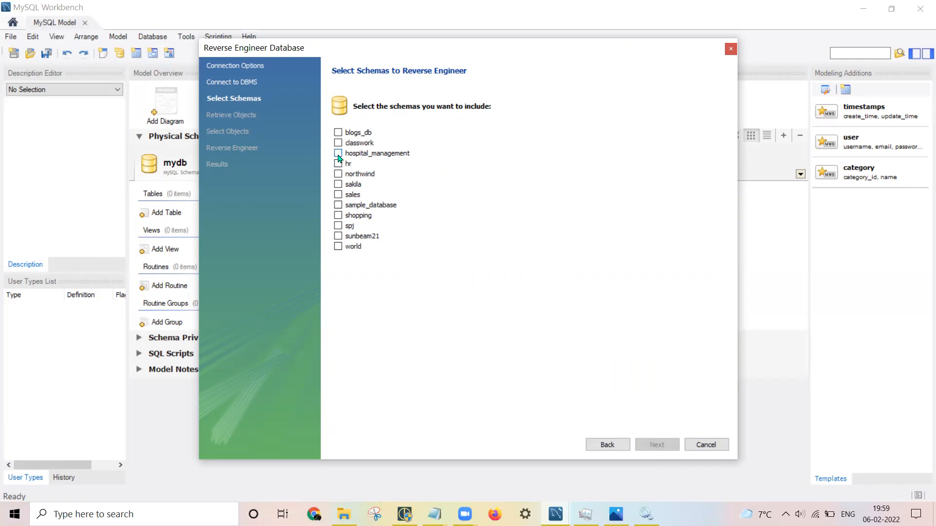
click(339, 153)
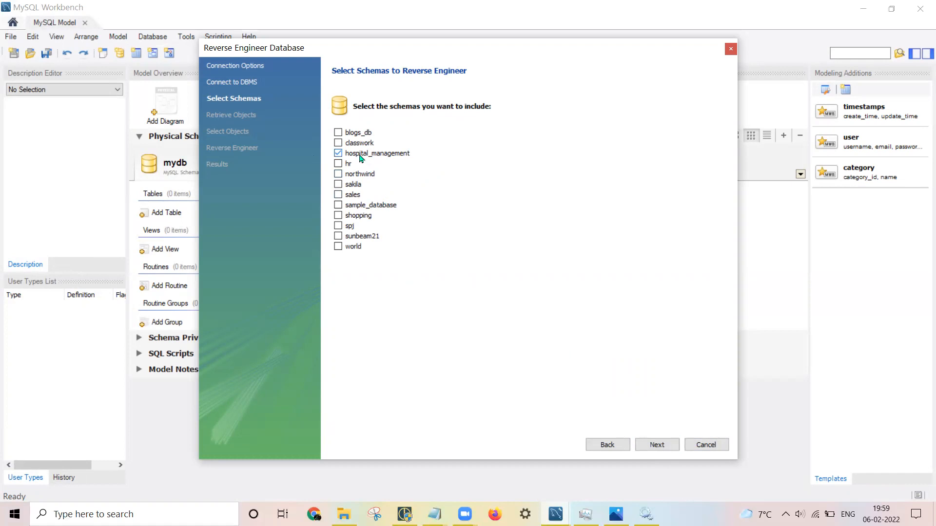
mouse_move(447, 187)
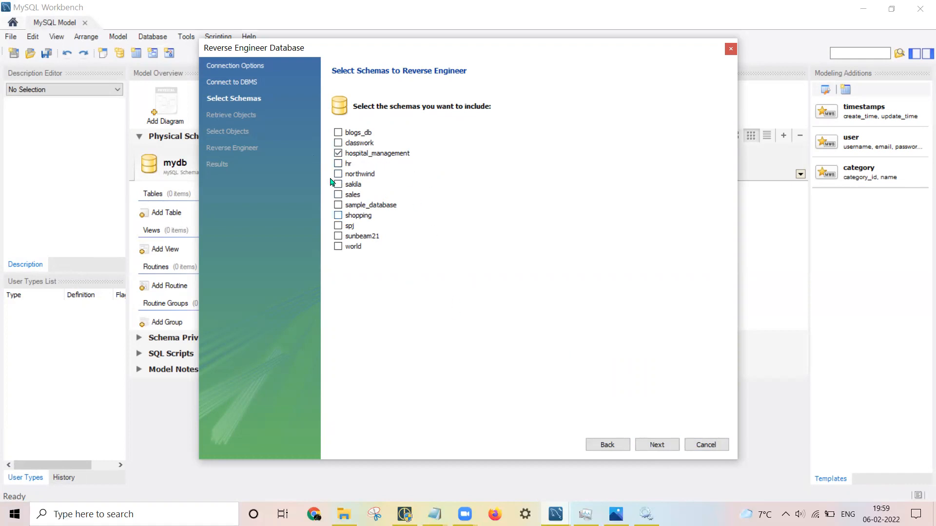
mouse_move(510, 203)
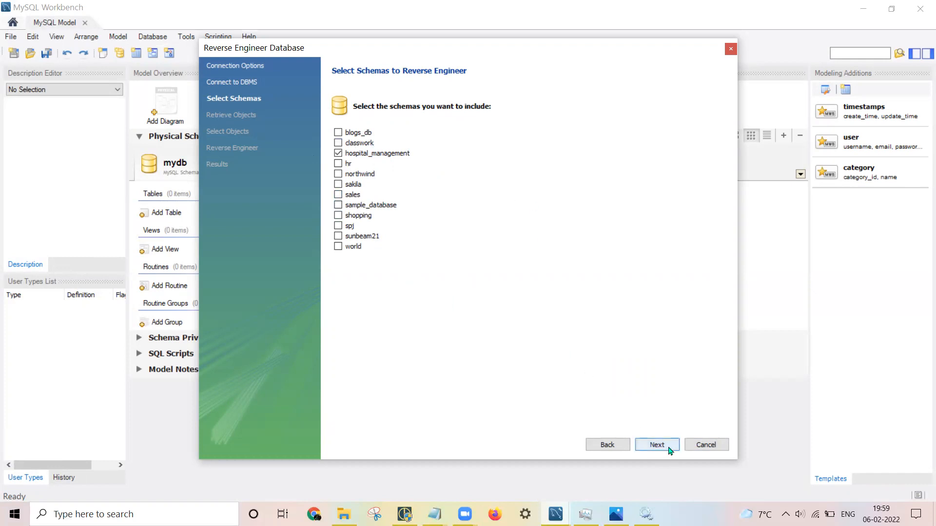
click(656, 445)
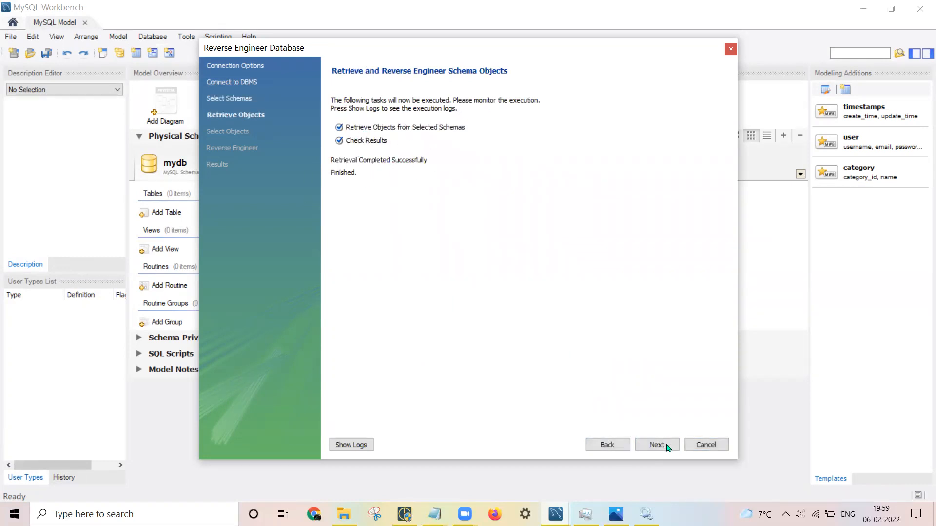
click(656, 444)
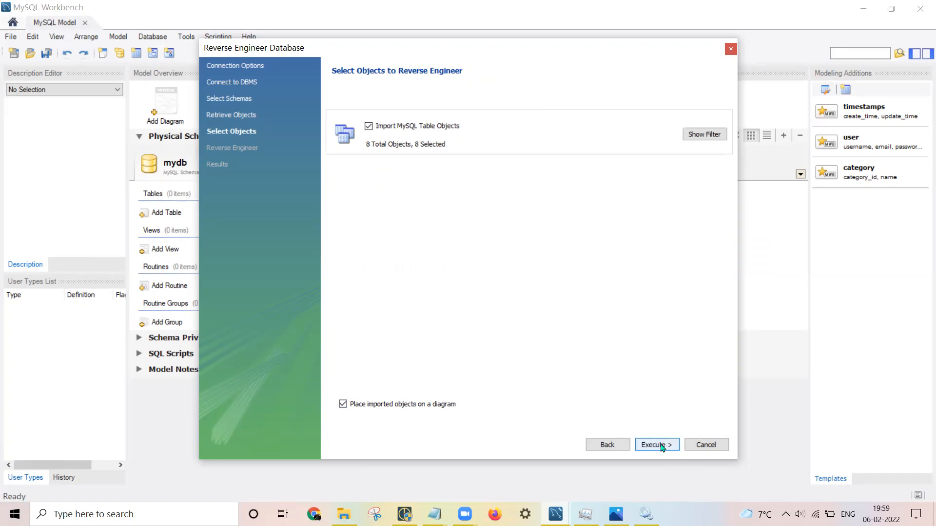
- Reverse engineer the 8 selected tables and finish the wizard to show the EER diagram
click(656, 444)
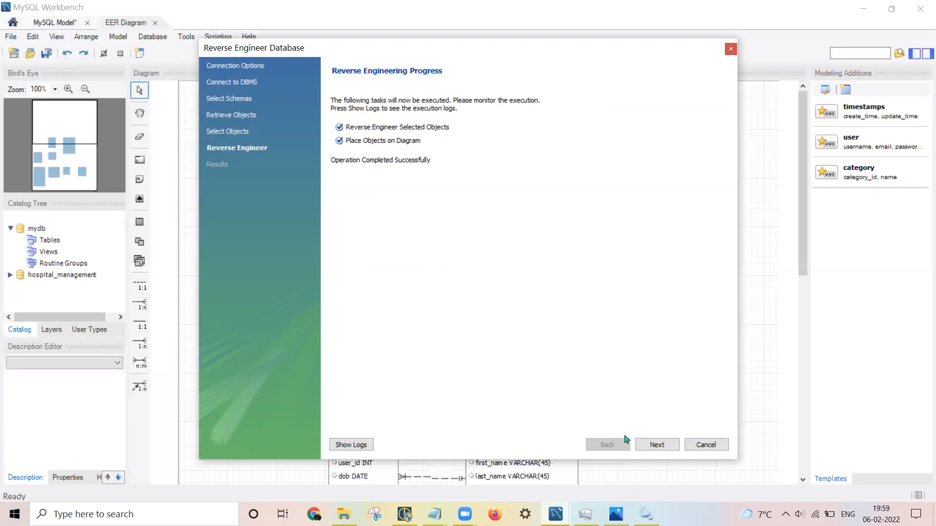
click(656, 445)
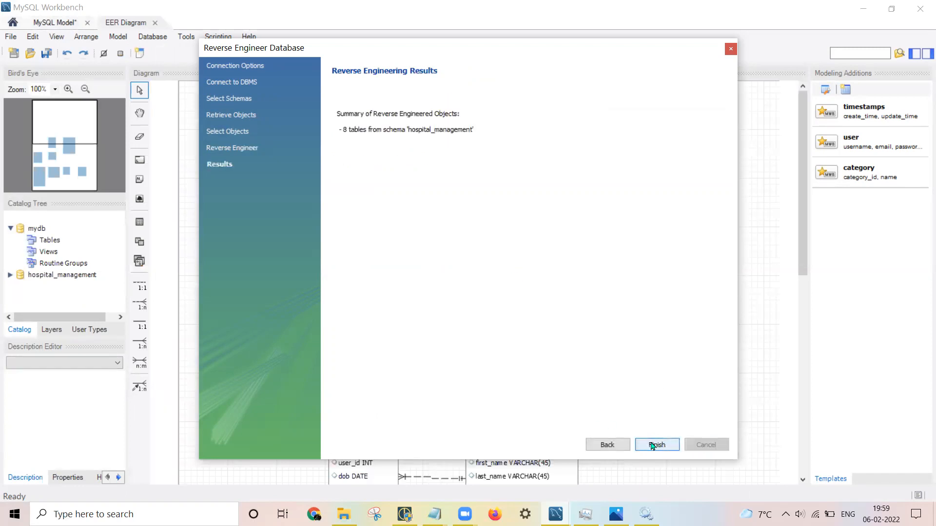
click(656, 444)
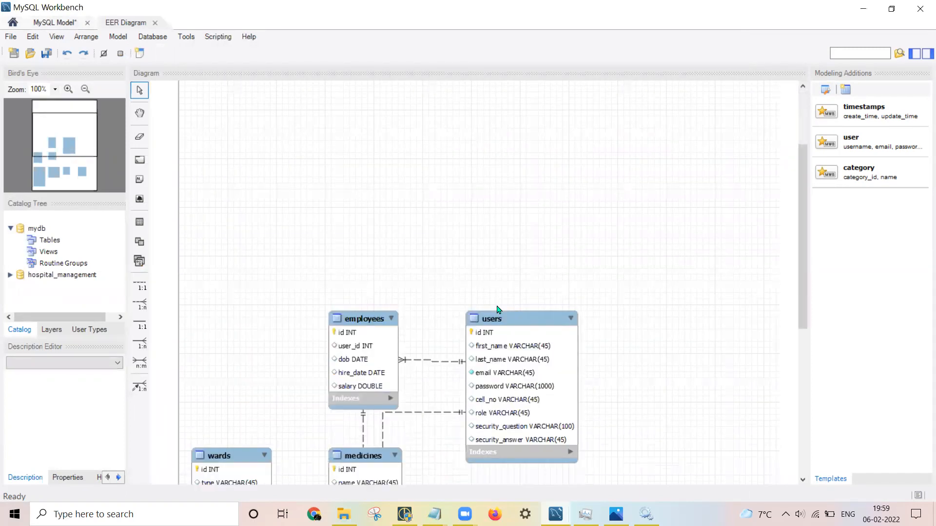
- Drag patients under users and move medicines and medicines_assigned to the right of the canvas
scroll(down, 3)
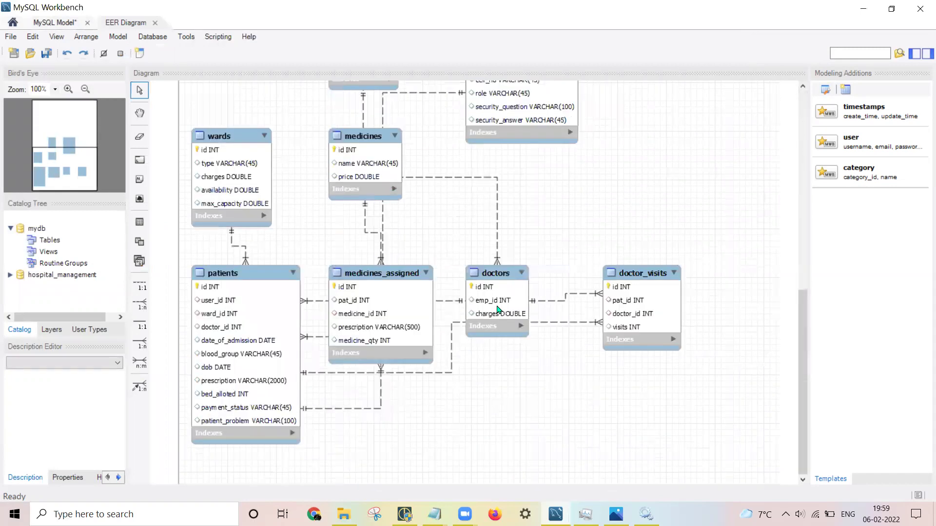
scroll(up, 3)
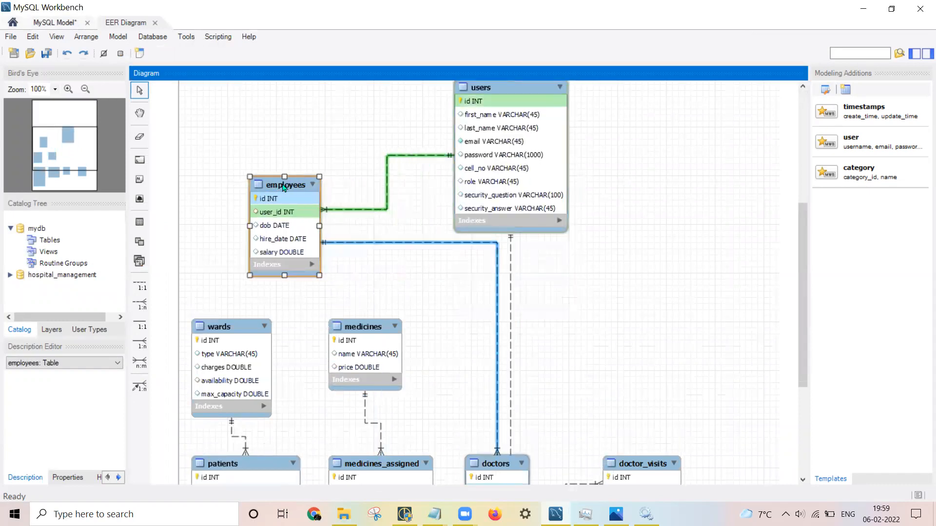
scroll(down, 3)
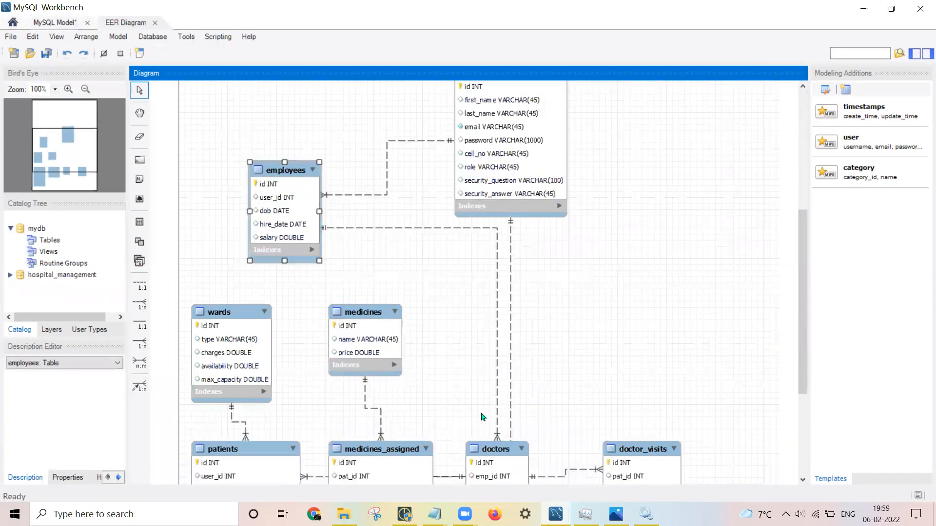
scroll(down, 3)
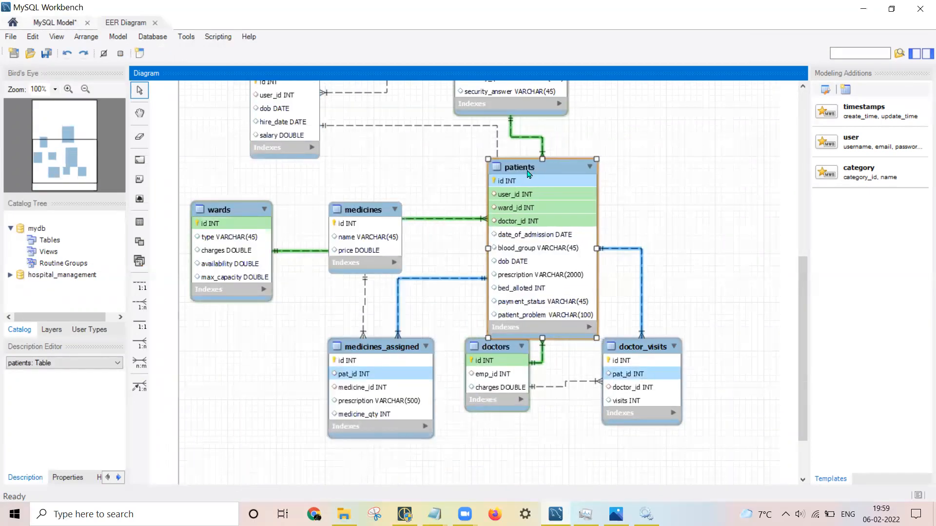
scroll(up, 3)
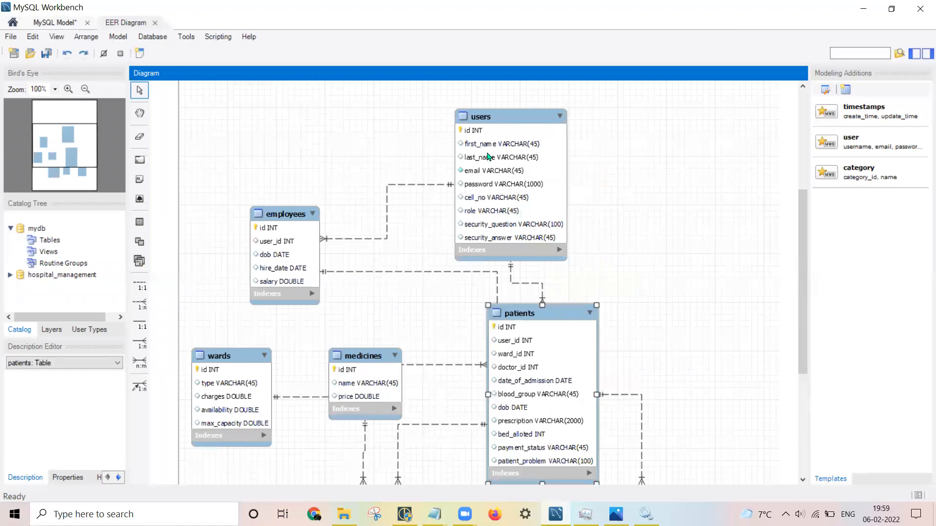
click(510, 116)
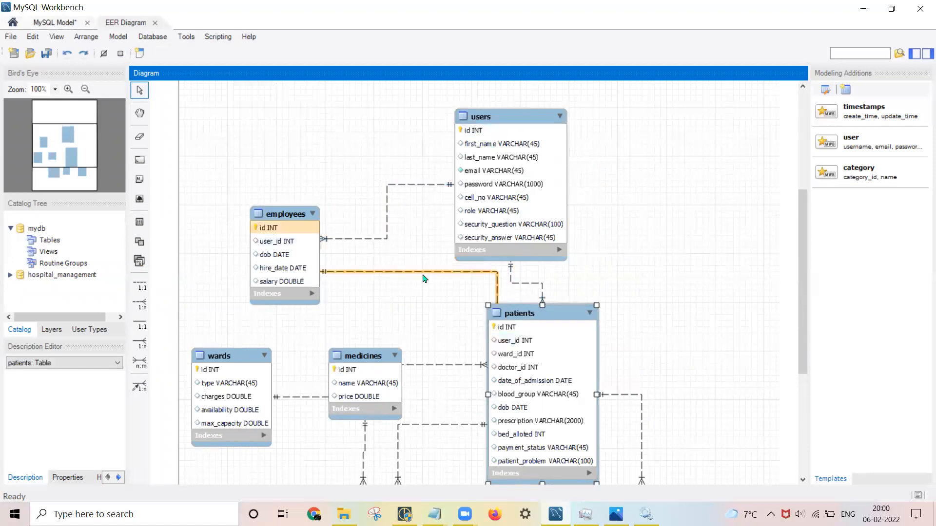
scroll(down, 3)
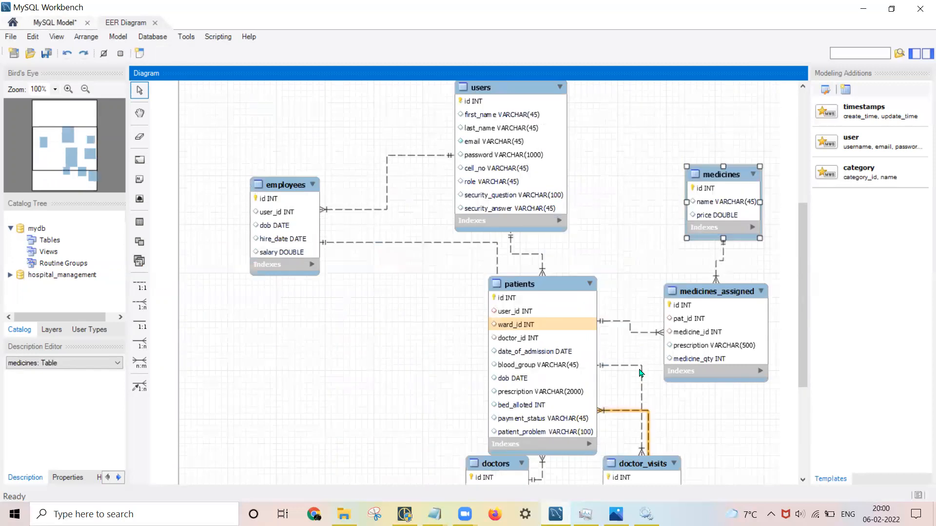
- Place doctors under employees, doctor_visits between doctors and patients, and wards at the bottom right
scroll(down, 3)
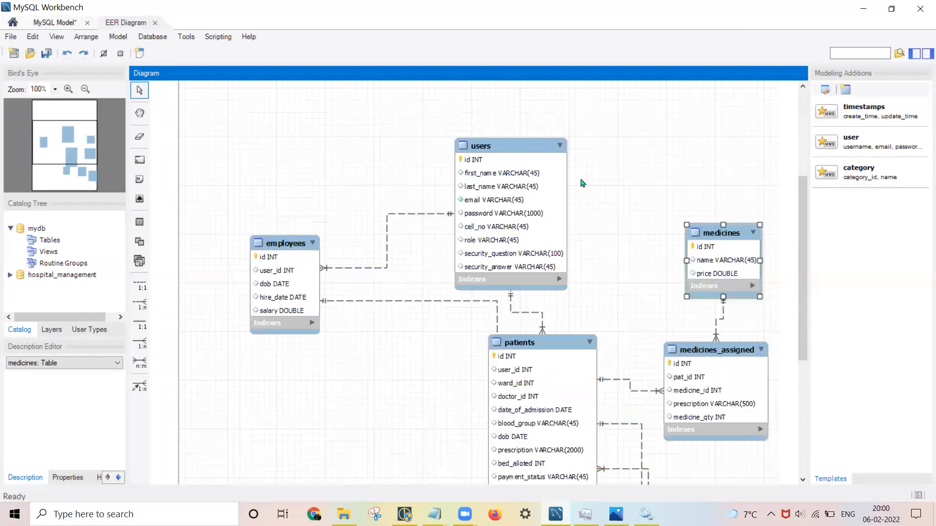
mouse_move(528, 241)
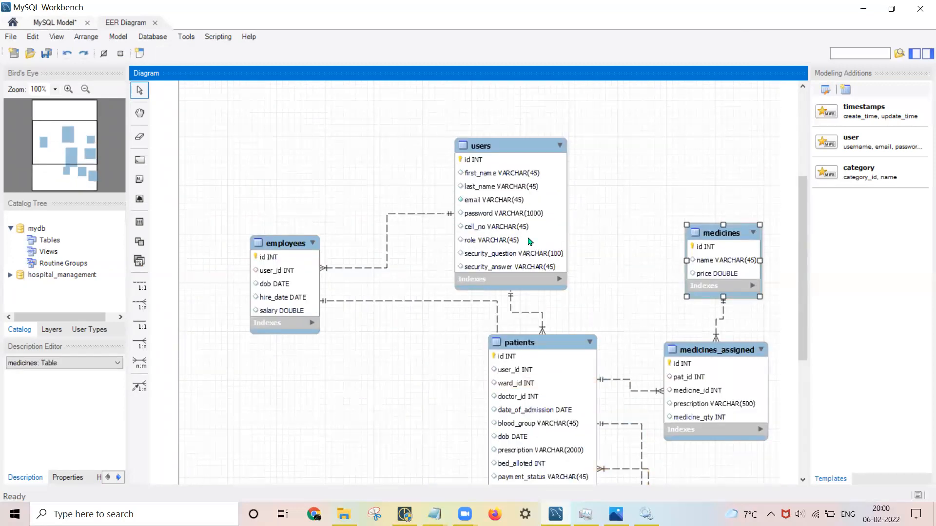
click(512, 147)
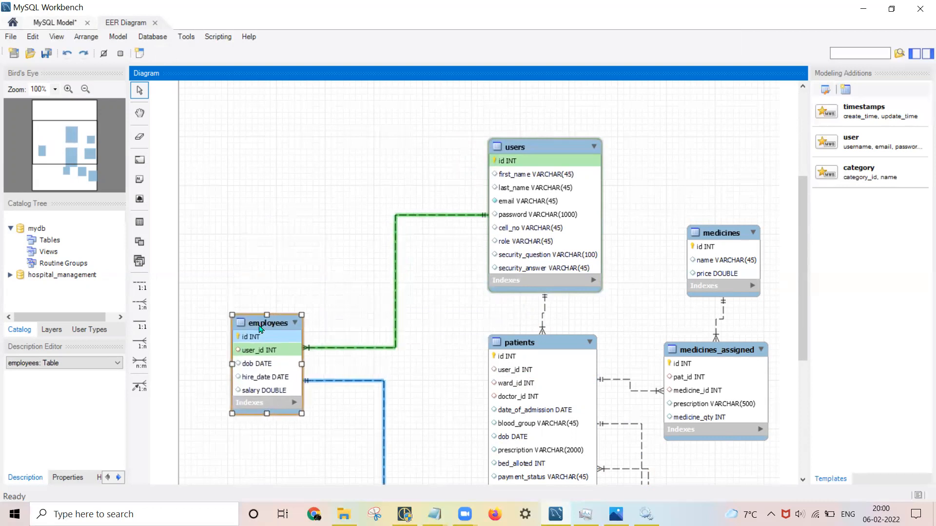
scroll(down, 3)
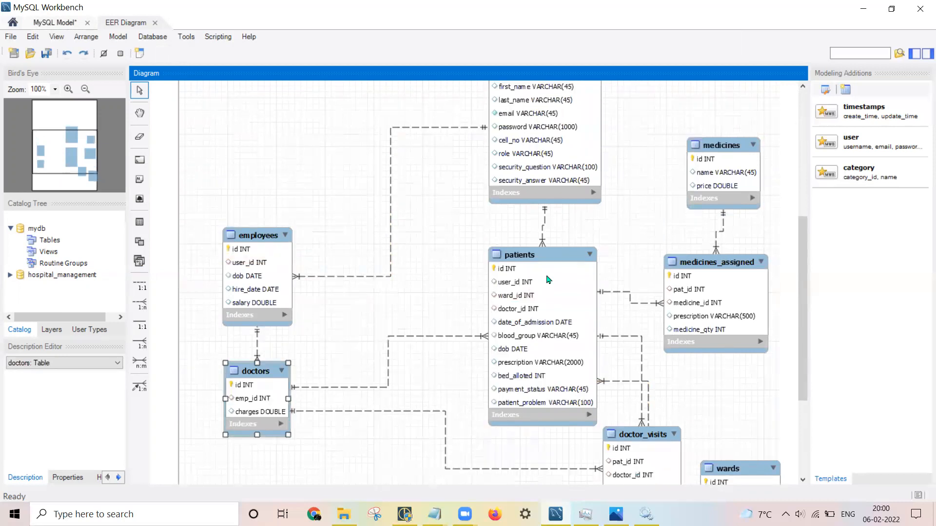
scroll(down, 3)
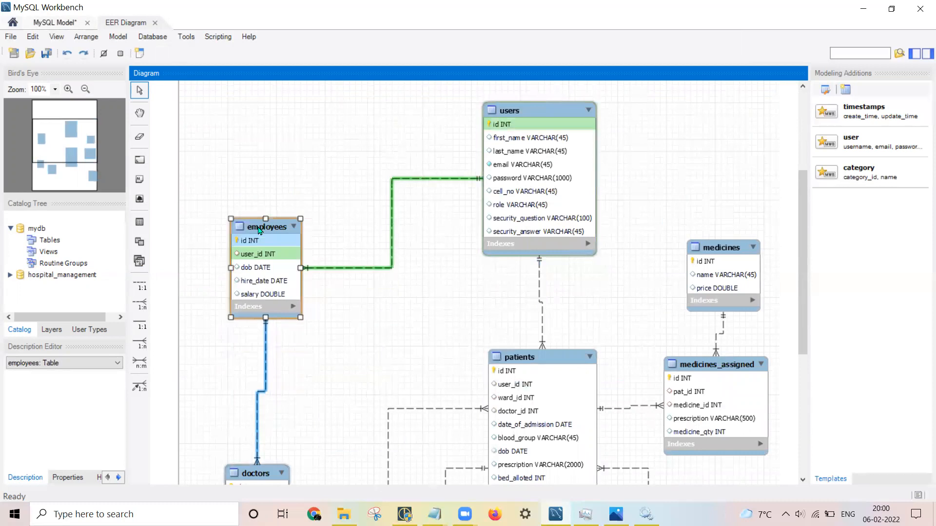
scroll(down, 3)
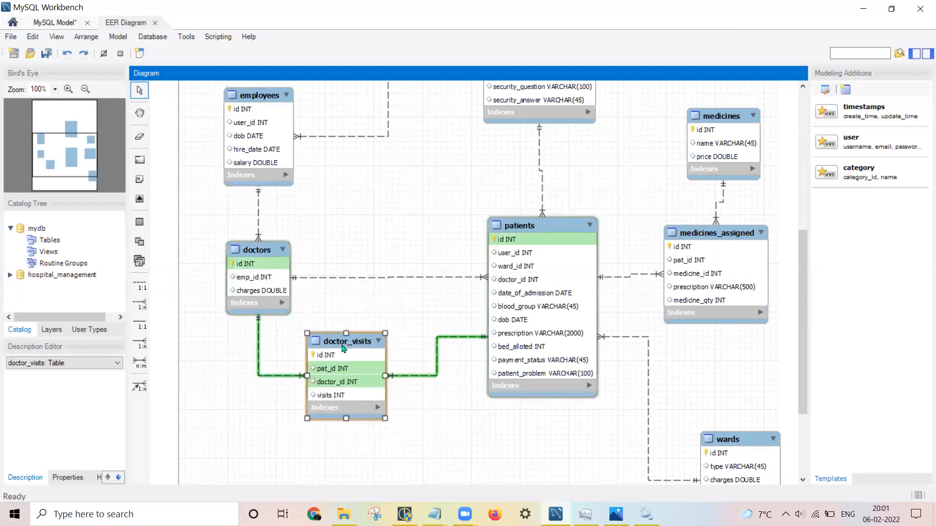
drag(345, 341, 401, 361)
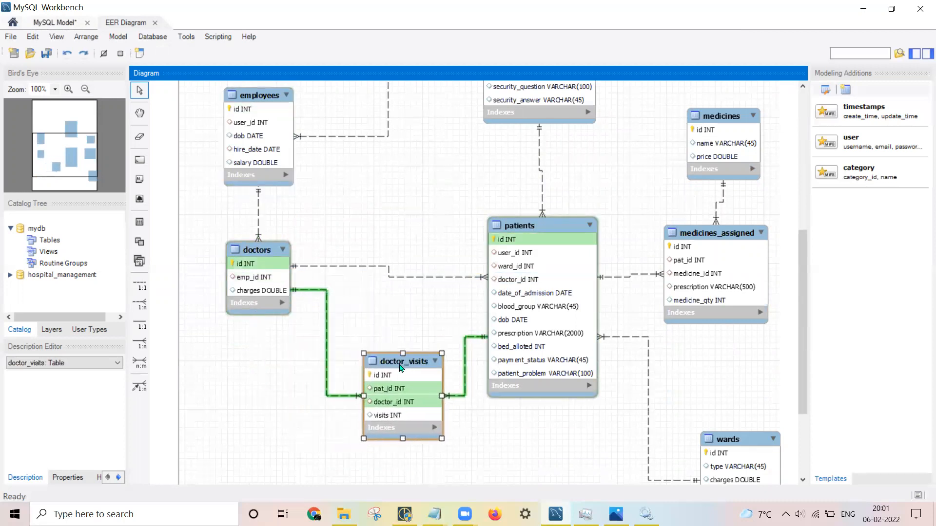
scroll(down, 3)
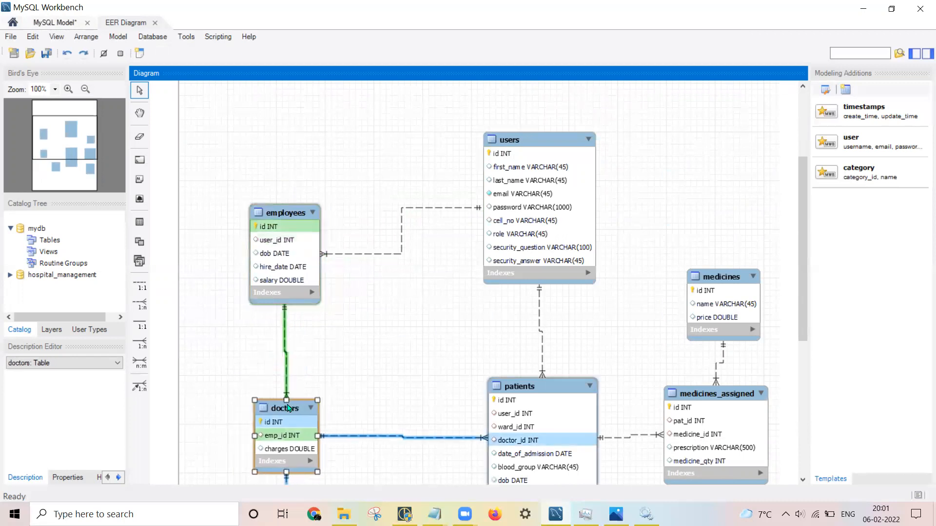
- Shift patients slightly left, tuck wards under medicines_assigned and realign medicines above it
scroll(down, 3)
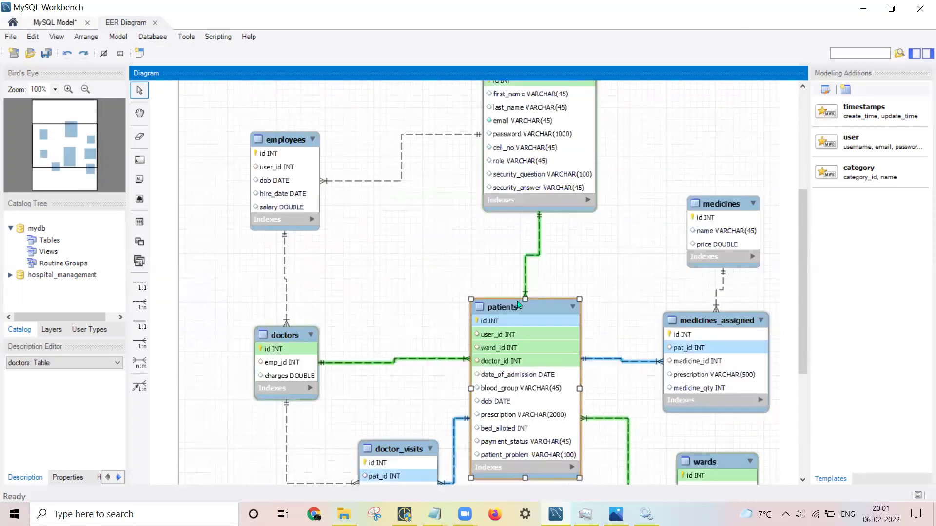
click(498, 305)
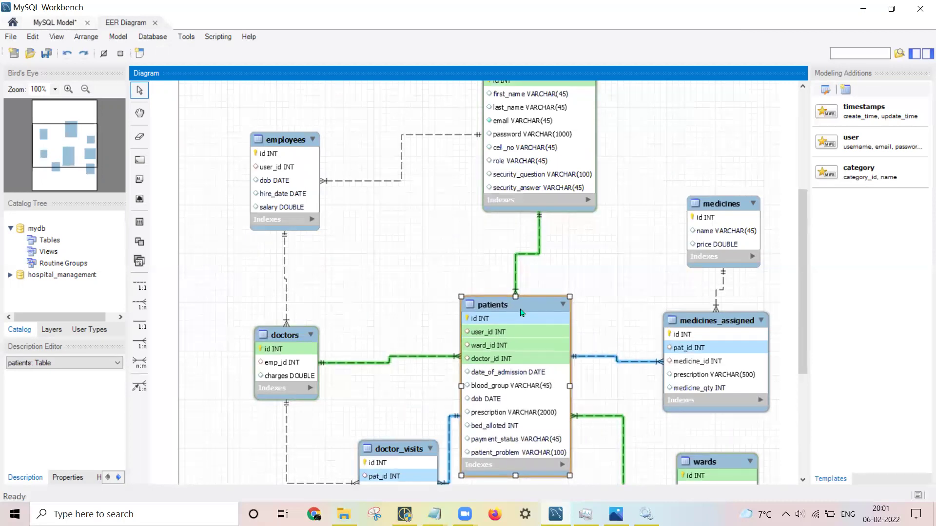
scroll(down, 3)
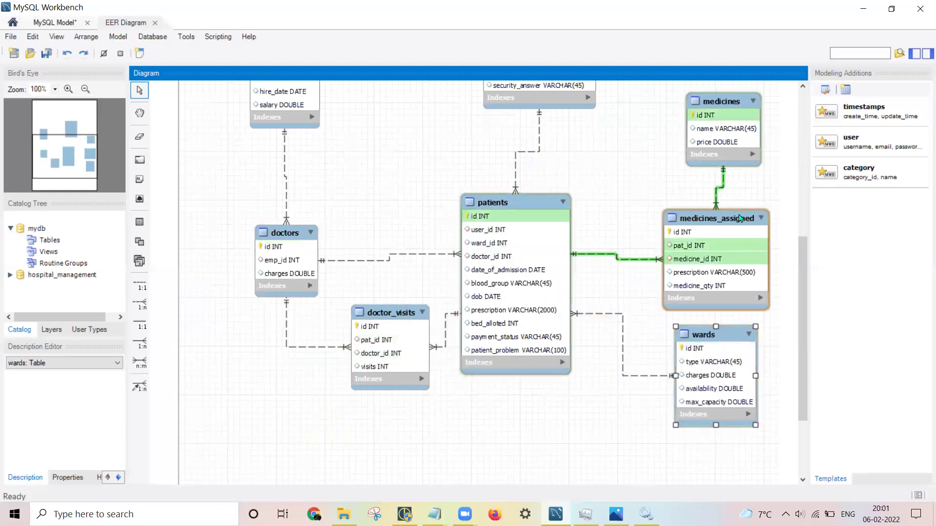
scroll(up, 3)
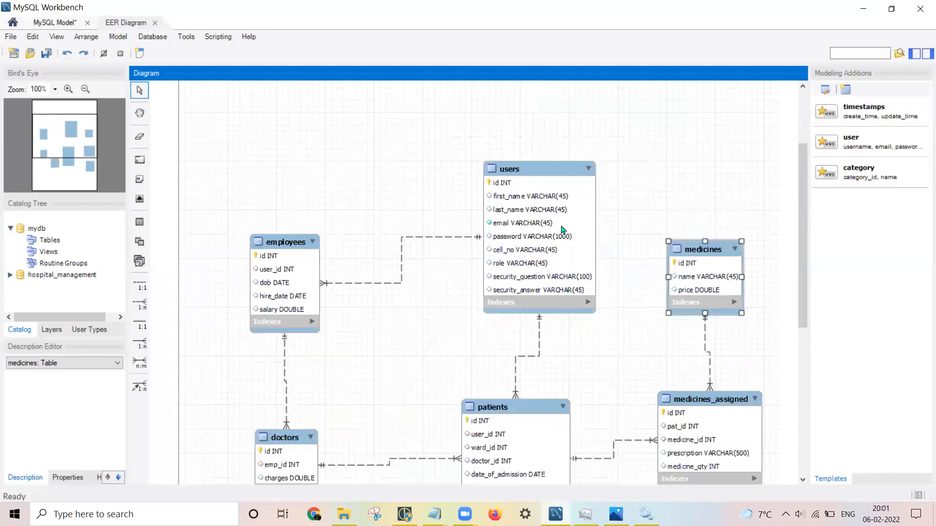
right_click(537, 276)
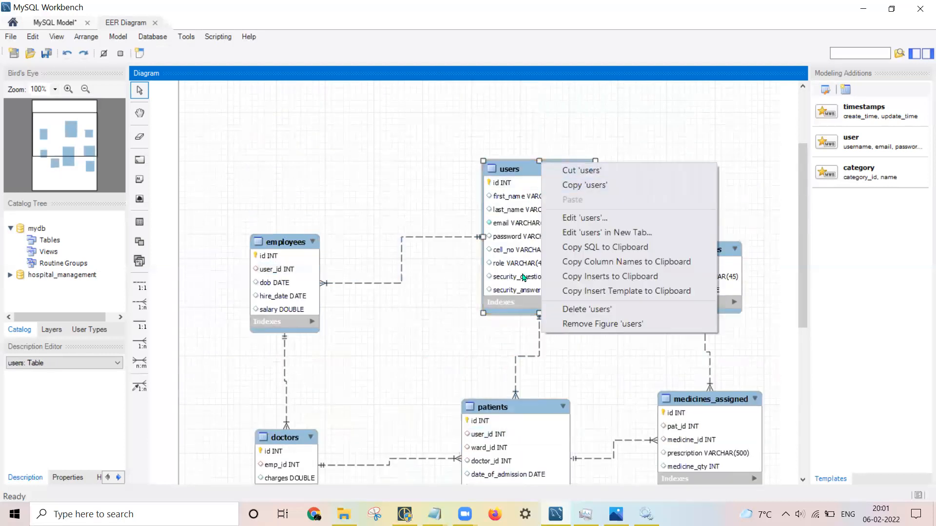
mouse_move(609, 291)
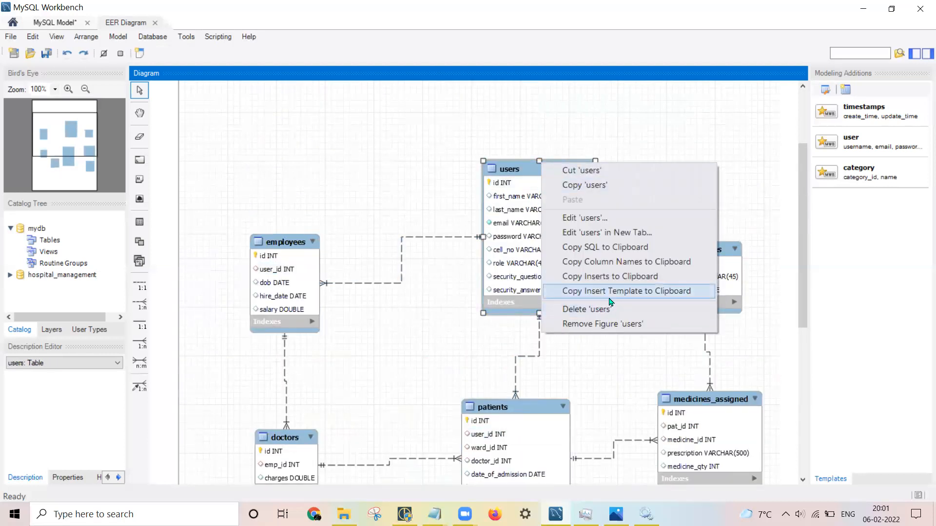
mouse_move(610, 264)
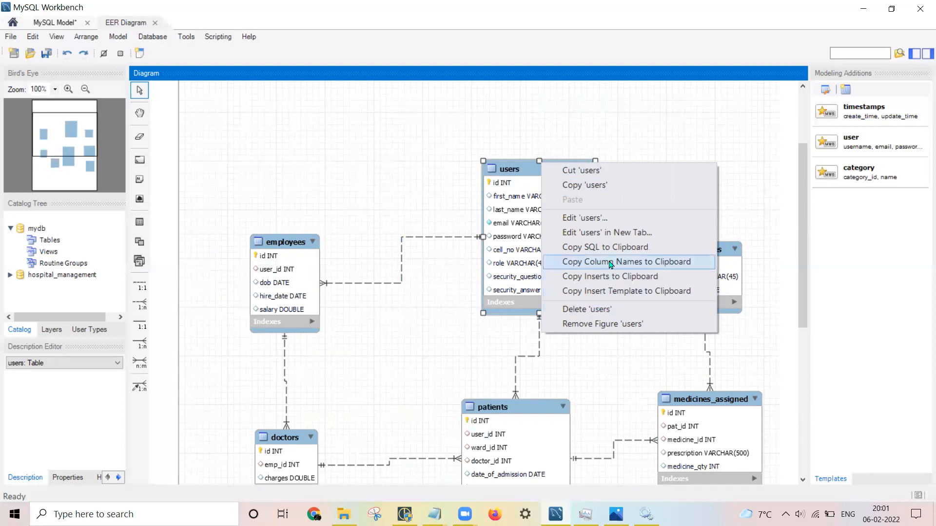
mouse_move(637, 267)
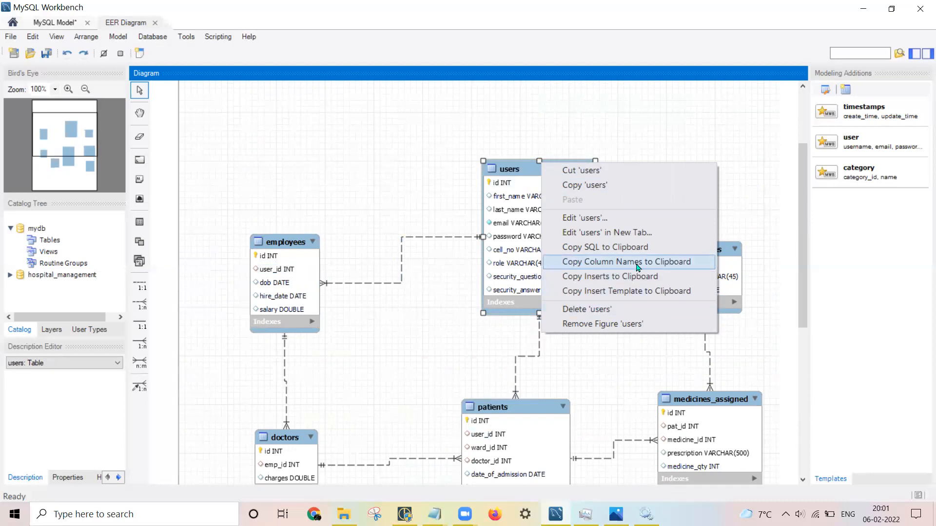
mouse_move(421, 372)
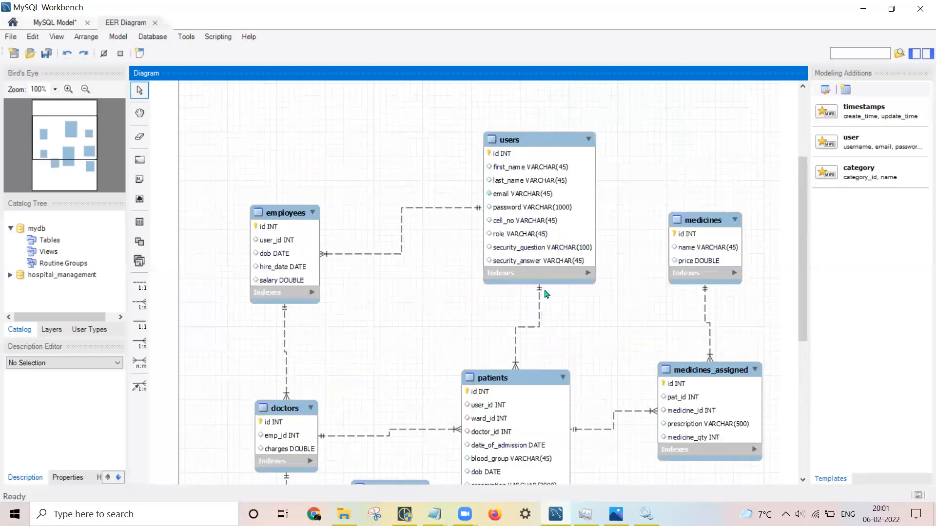
scroll(down, 3)
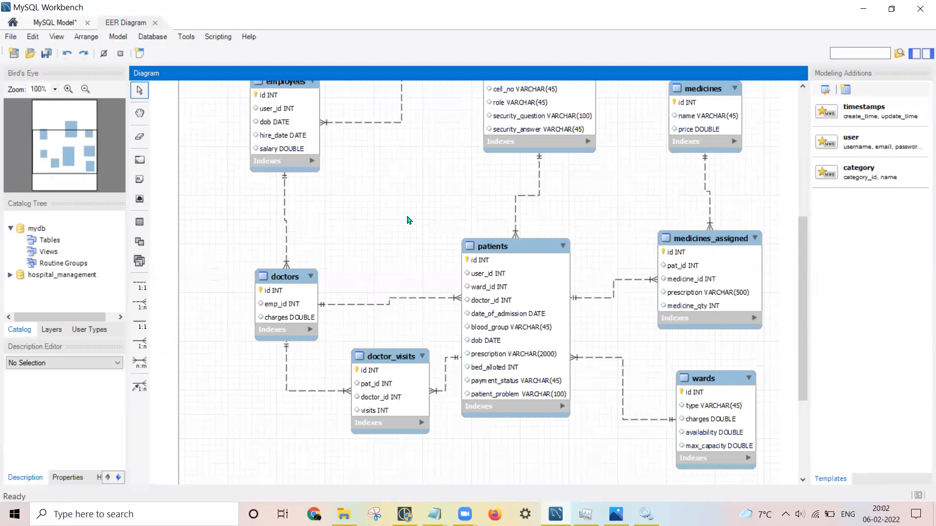
mouse_move(453, 405)
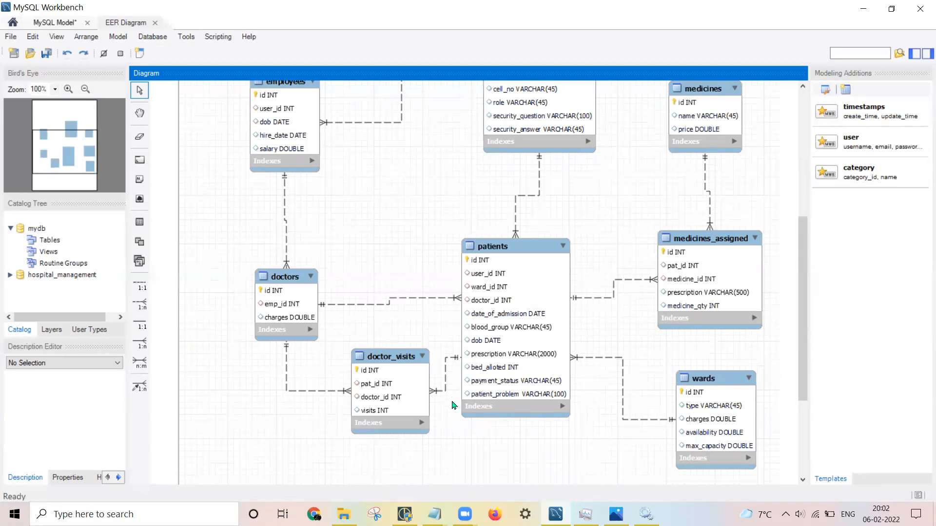